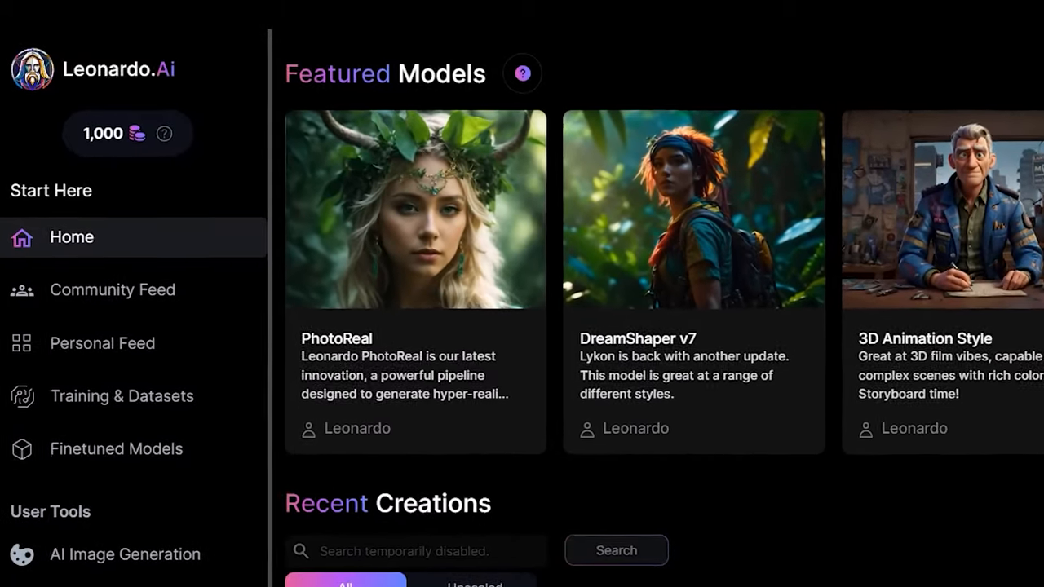
Go to the AI Image Generation workspace from the Leonardo.Ai home page.
scroll("down", 3)
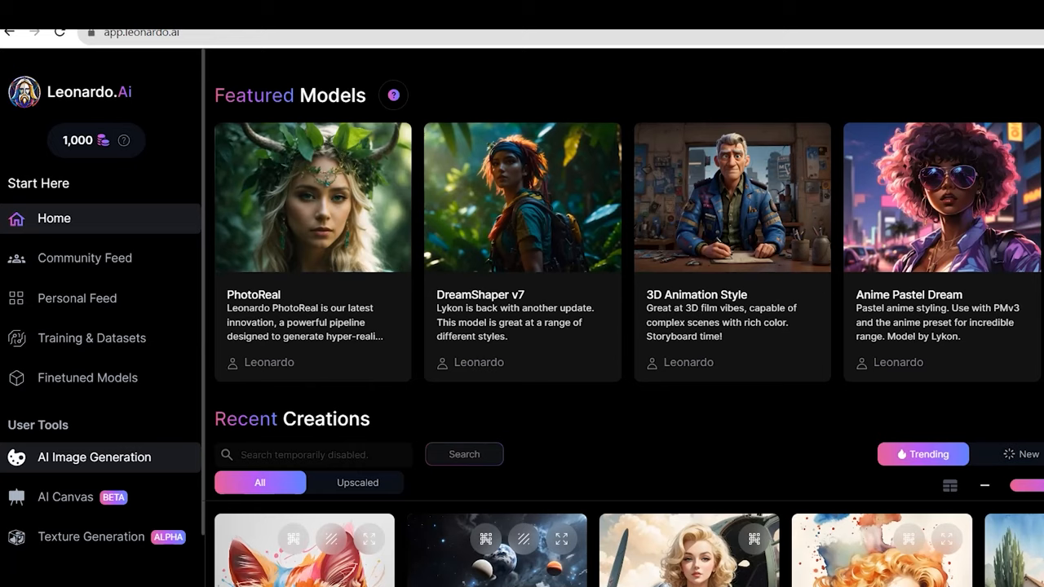
left_click(94, 456)
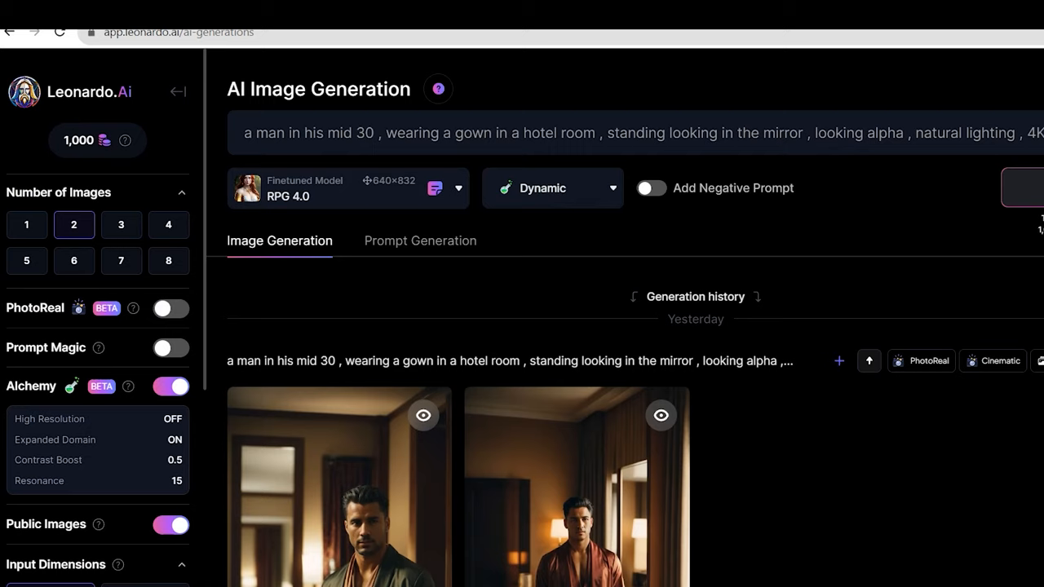
Enable PhotoReal with the Cinematic preset for the blonde model forest campsite prompt.
left_click(169, 307)
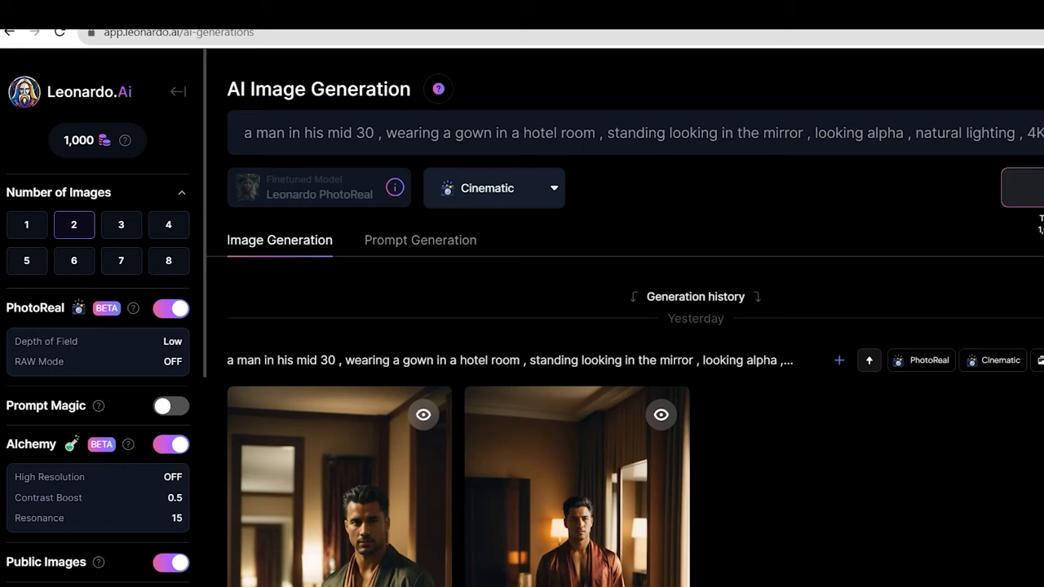
left_click(492, 187)
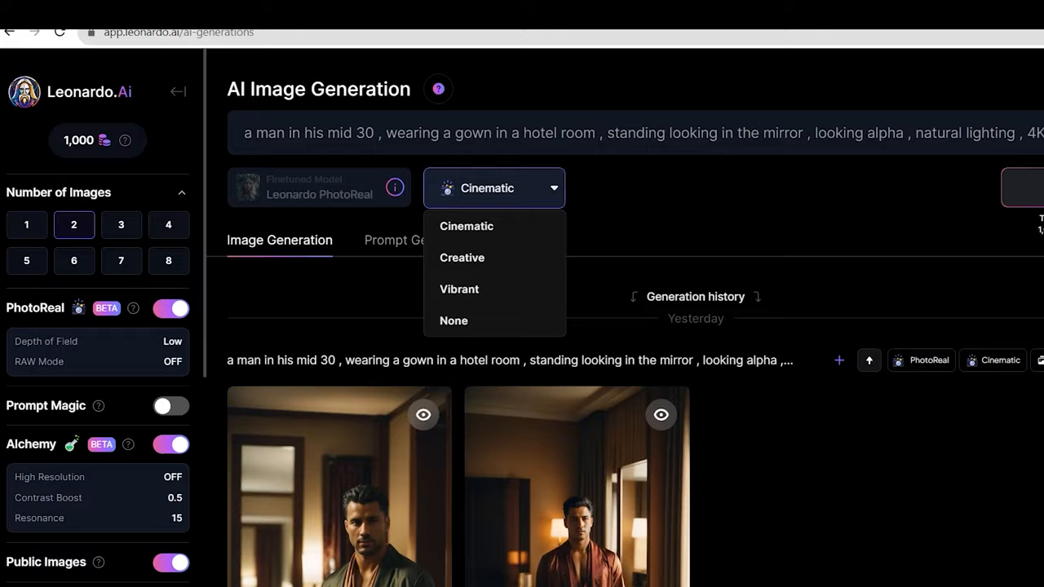
left_click(493, 187)
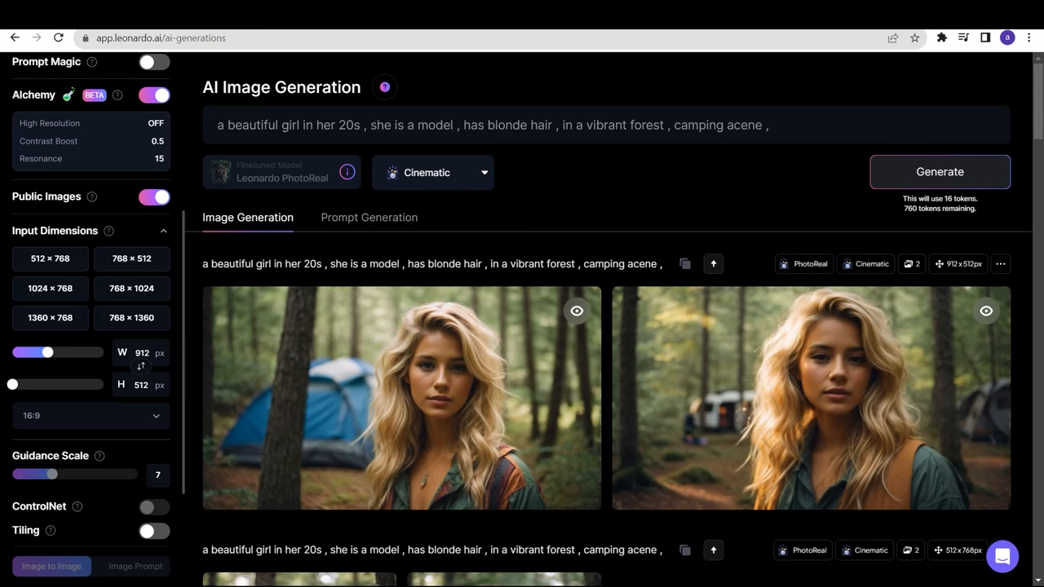
Review the 9:16 full-body yacht-in-Hawaii bikini generation results.
scroll("down", 3)
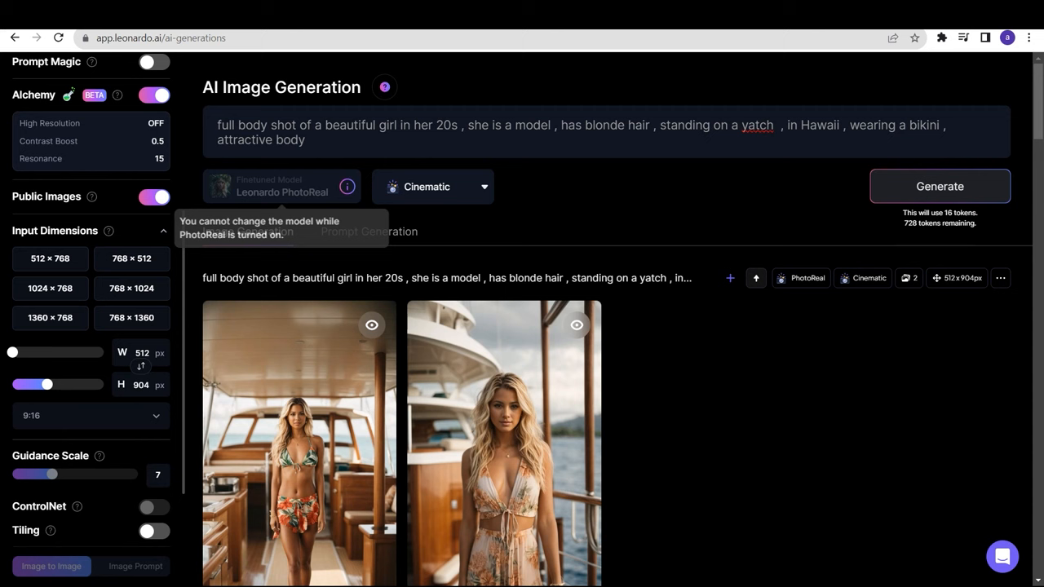
Return the preset from Vibrant to Cinematic for the side-shot railing prompt.
scroll("down", 3)
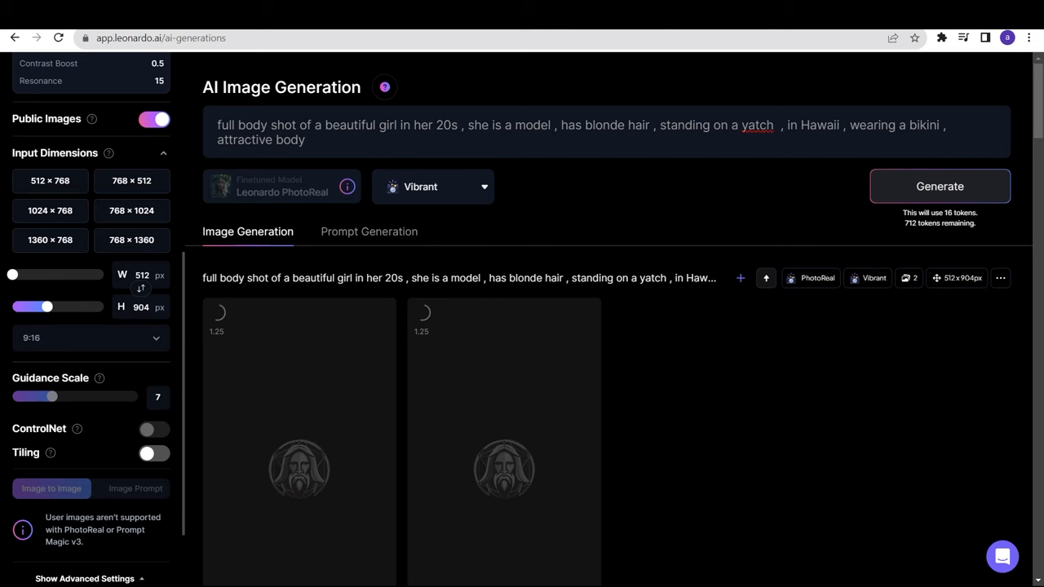
left_click(432, 186)
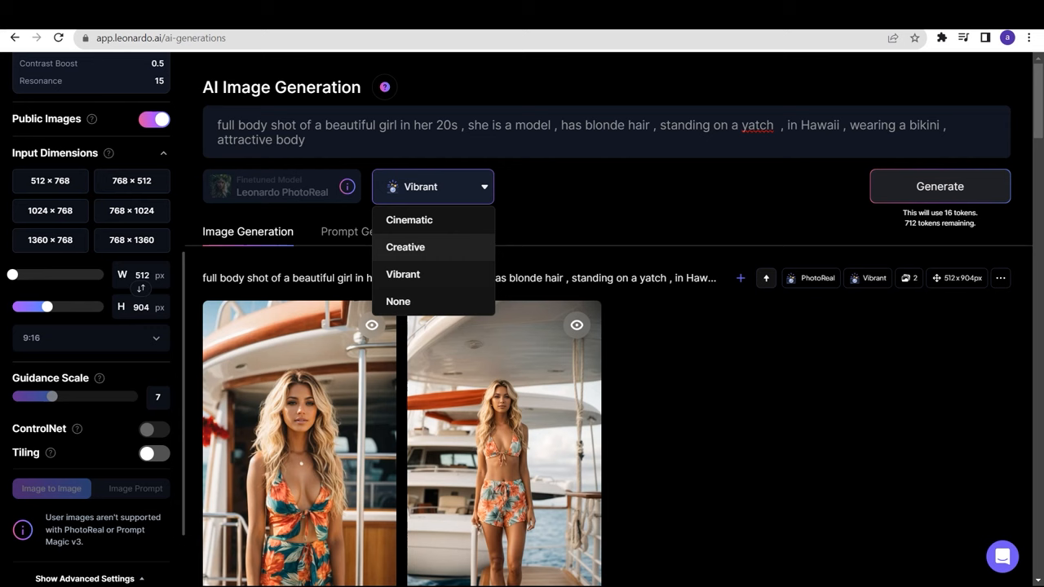
left_click(408, 218)
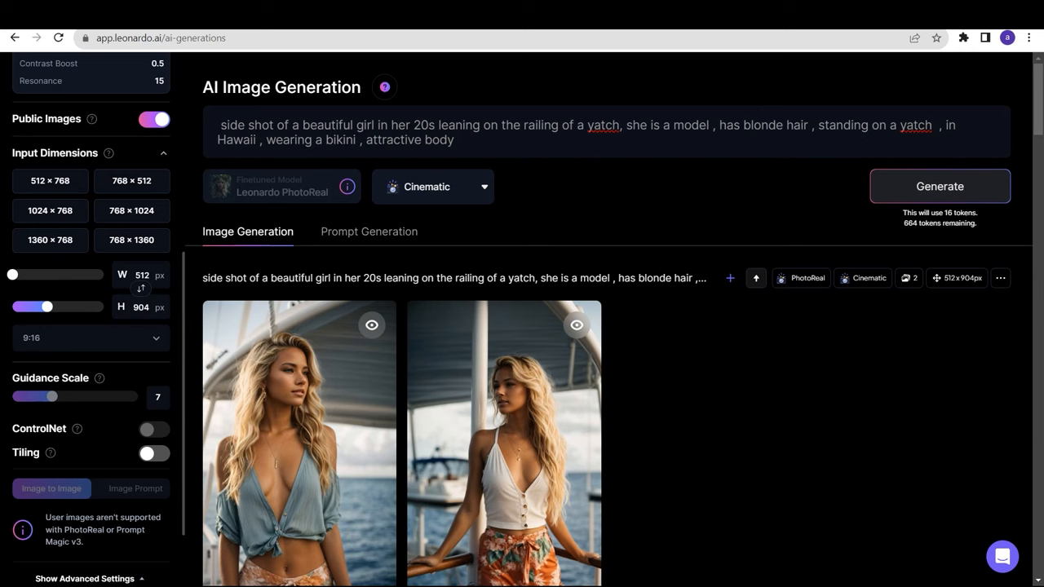
Scroll through the finished yacht images before moving to the prompt generator site.
scroll("down", 3)
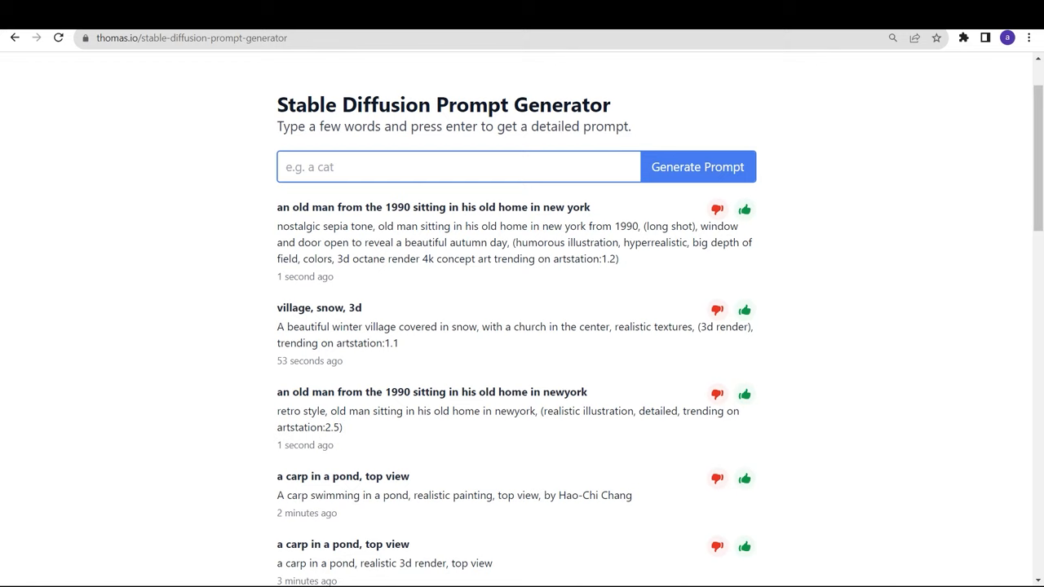
Switch back to the Leonardo.Ai generator tab for the prison inmate prompt.
left_click(457, 167)
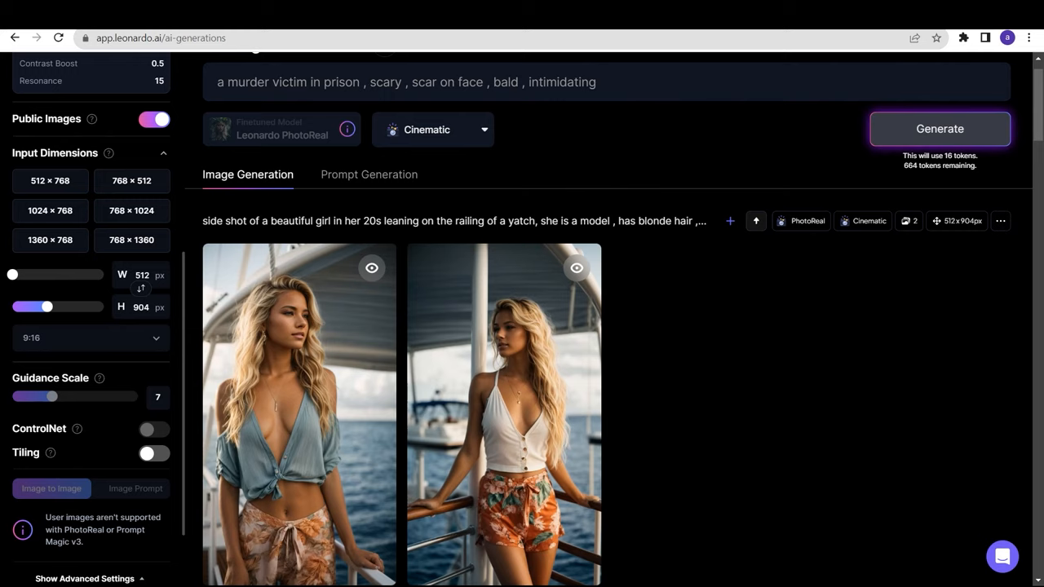
Generate the scarred bald prison inmate images and review the results.
left_click(939, 127)
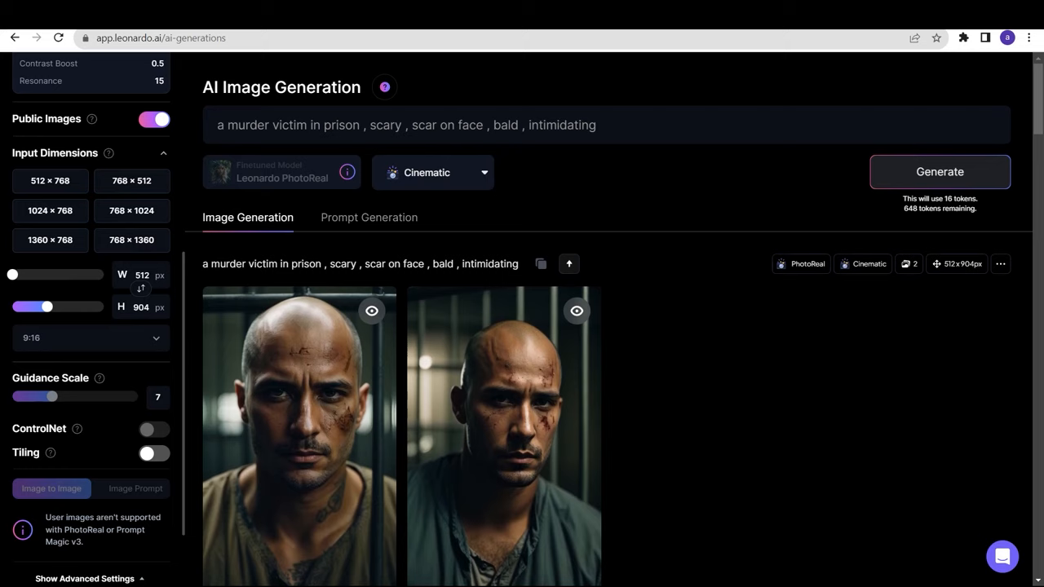
scroll("down", 3)
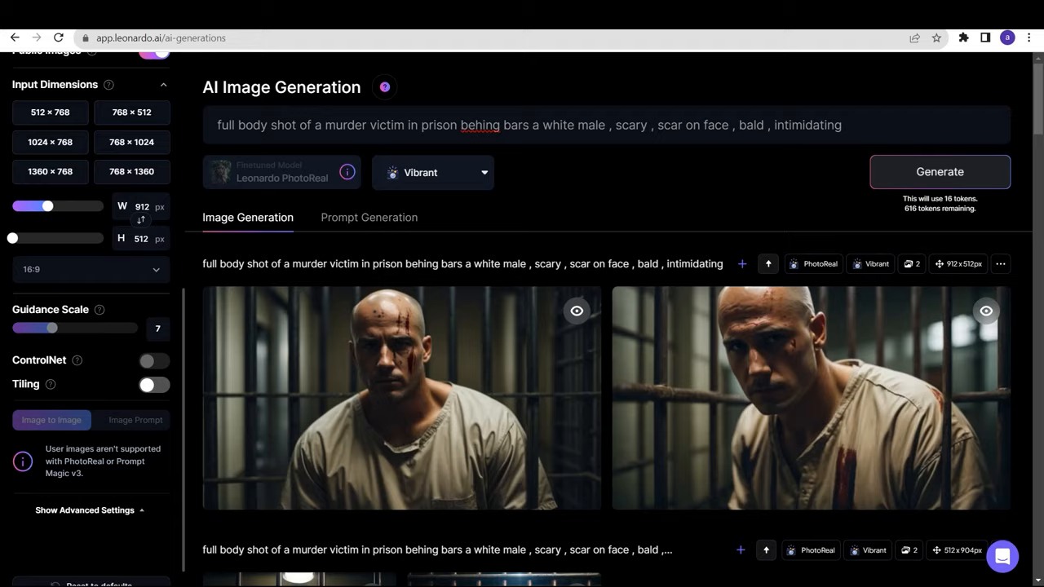
Scroll to the semi-cyborg female in Mars ruins generation results.
scroll("down", 3)
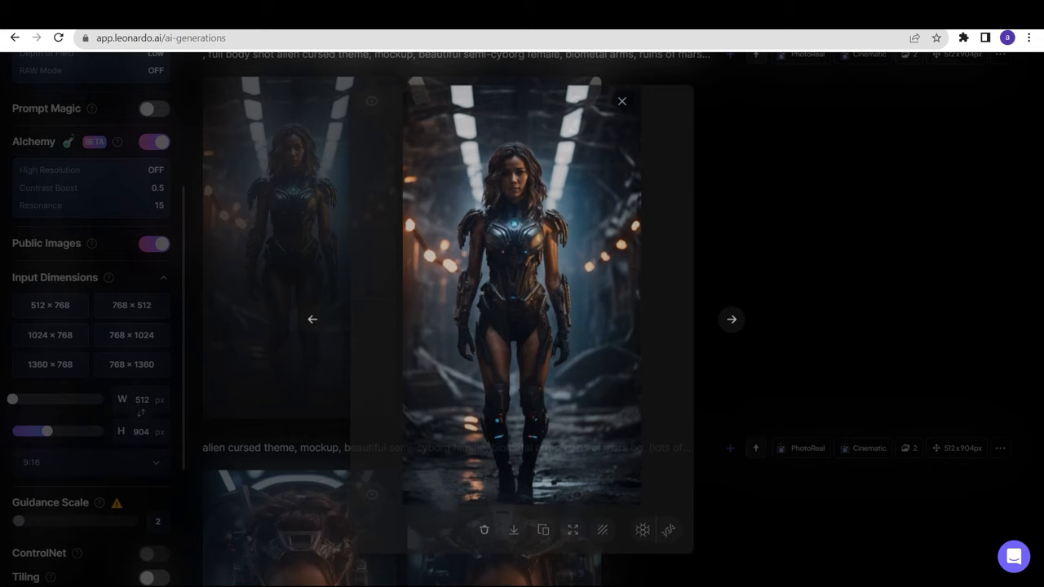
Close the enlarged cyborg image and review the 768×512 Sony Alpha prompt generation.
left_click(622, 101)
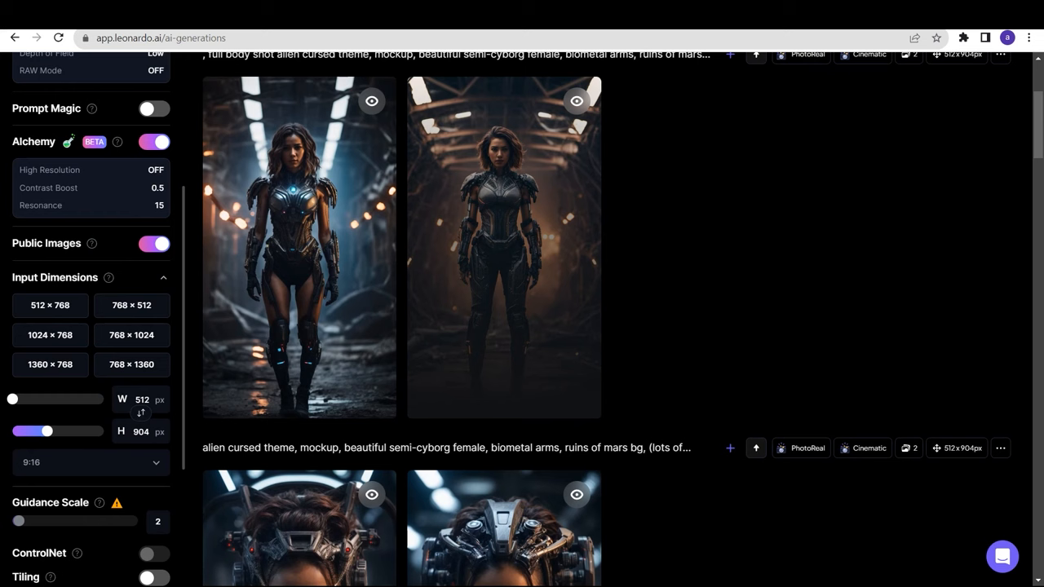
scroll("down", 3)
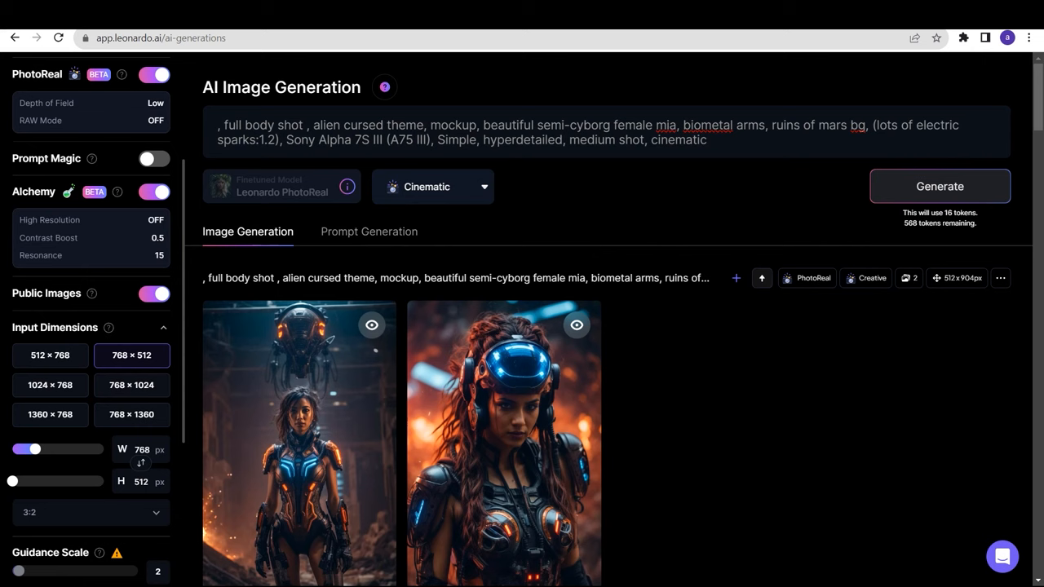
Generate a batch of four 9:16 Vibrant semi-cyborg female images and view them.
scroll("down", 3)
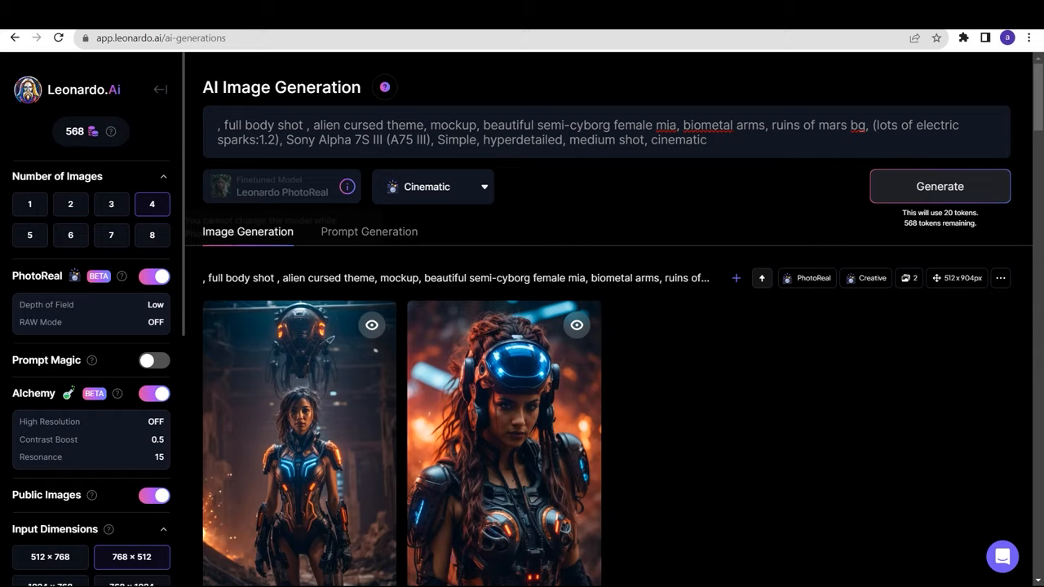
left_click(940, 186)
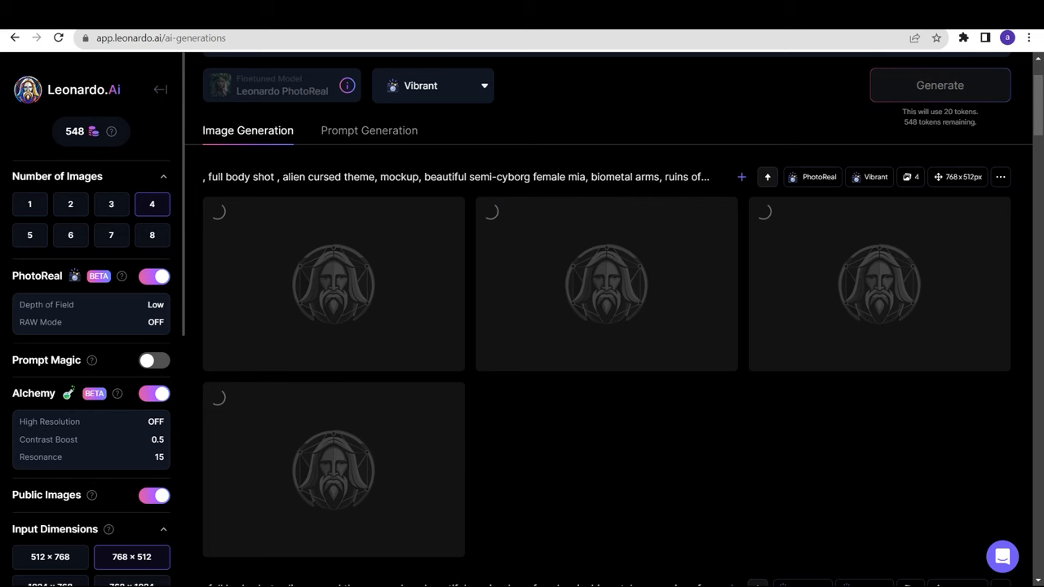
scroll("down", 3)
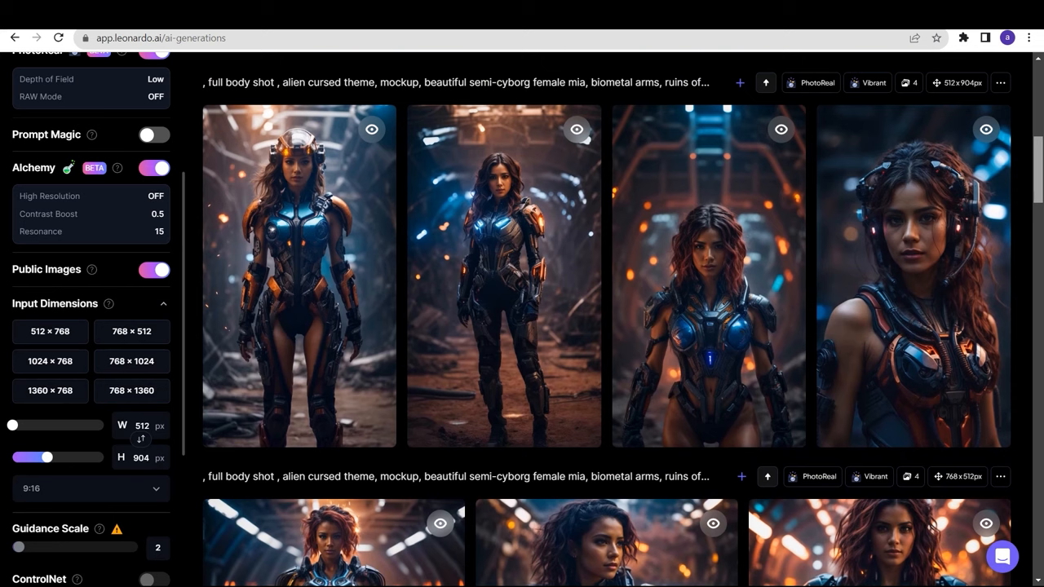
Scroll down through the four generated results before heading to the home page gallery.
scroll("down", 3)
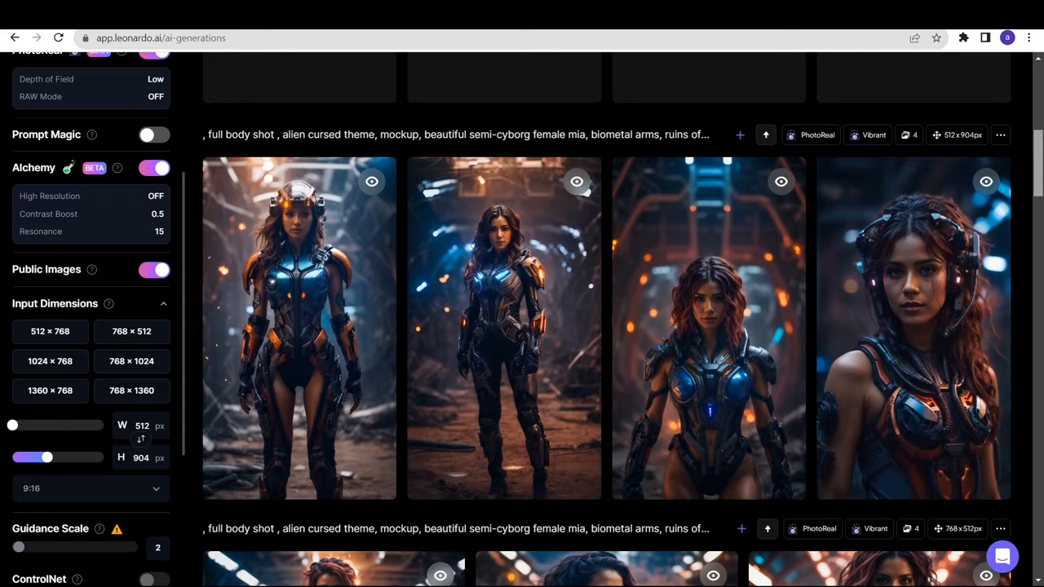
scroll("down", 3)
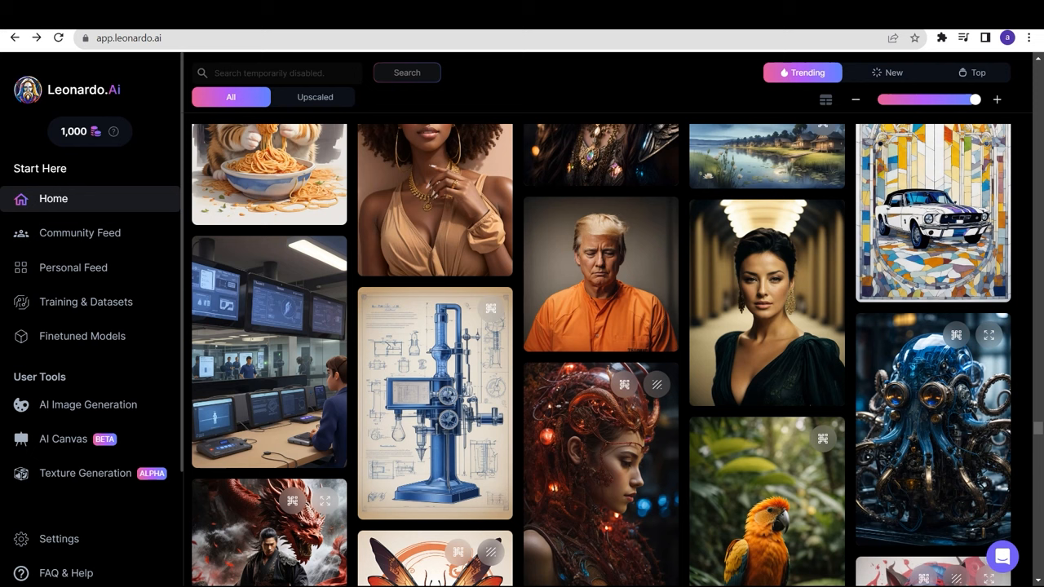
left_click(601, 274)
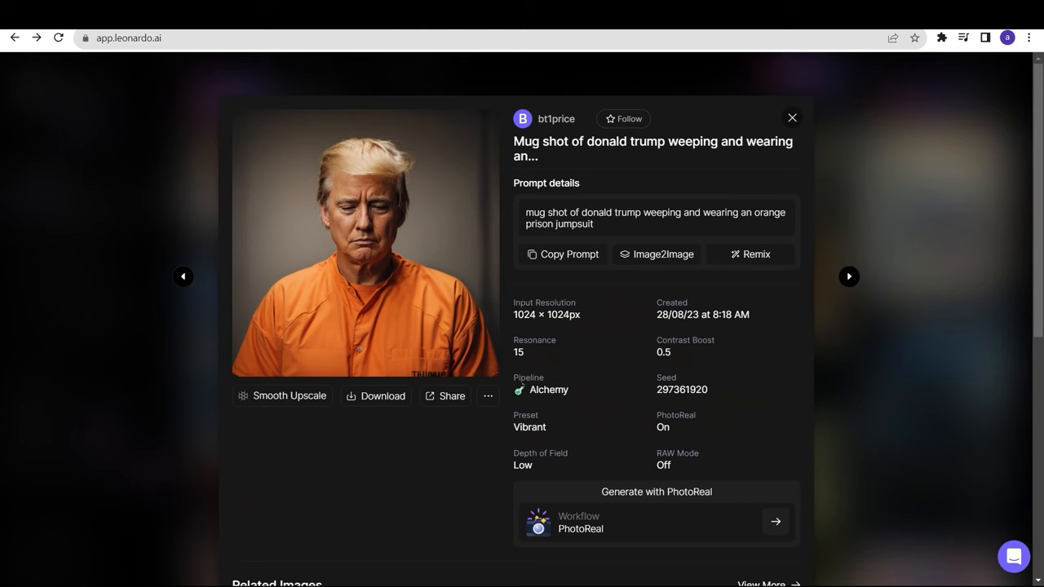
scroll("down", 3)
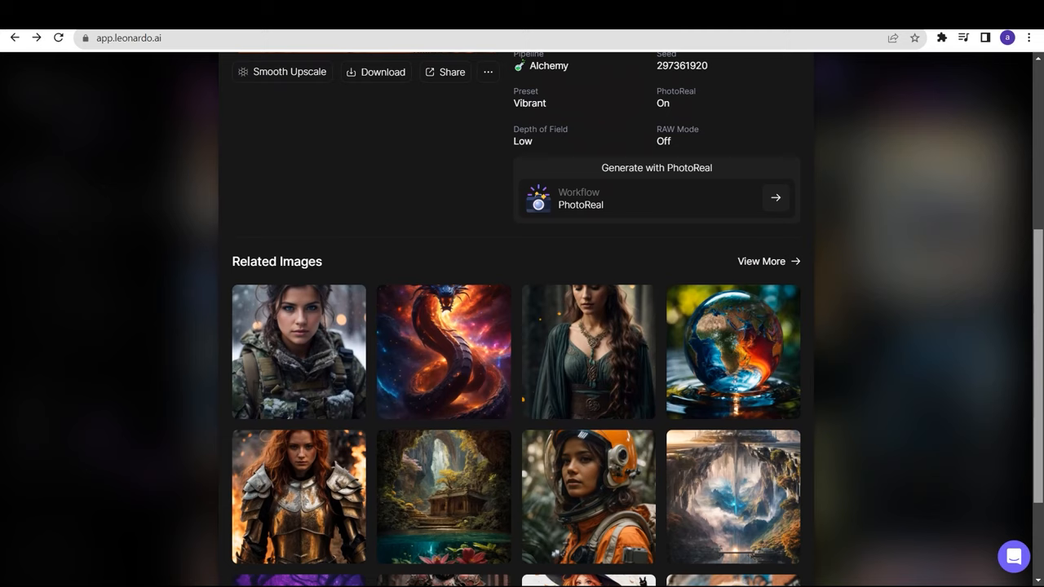
left_click(587, 496)
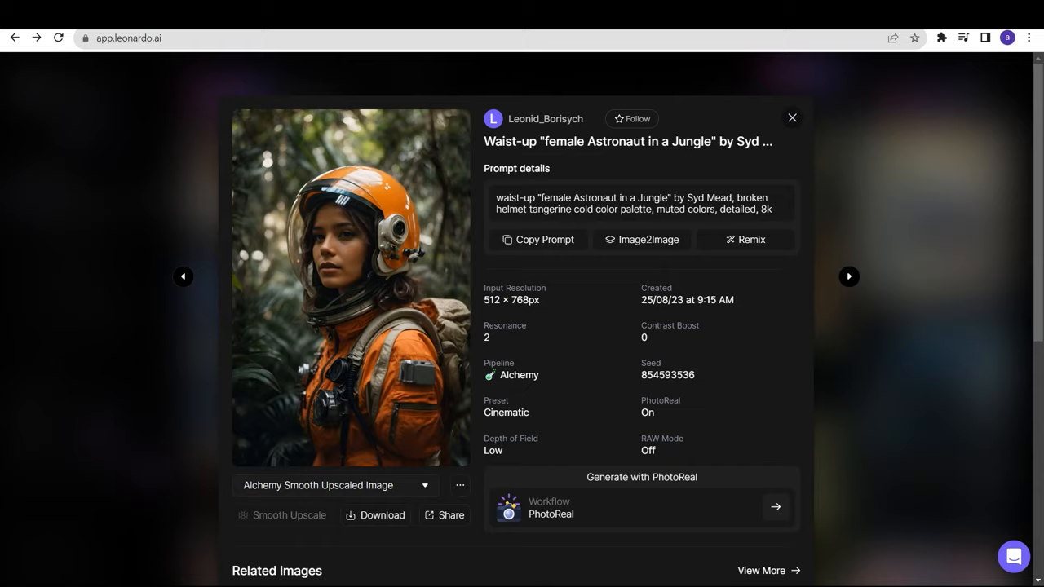
left_click(848, 277)
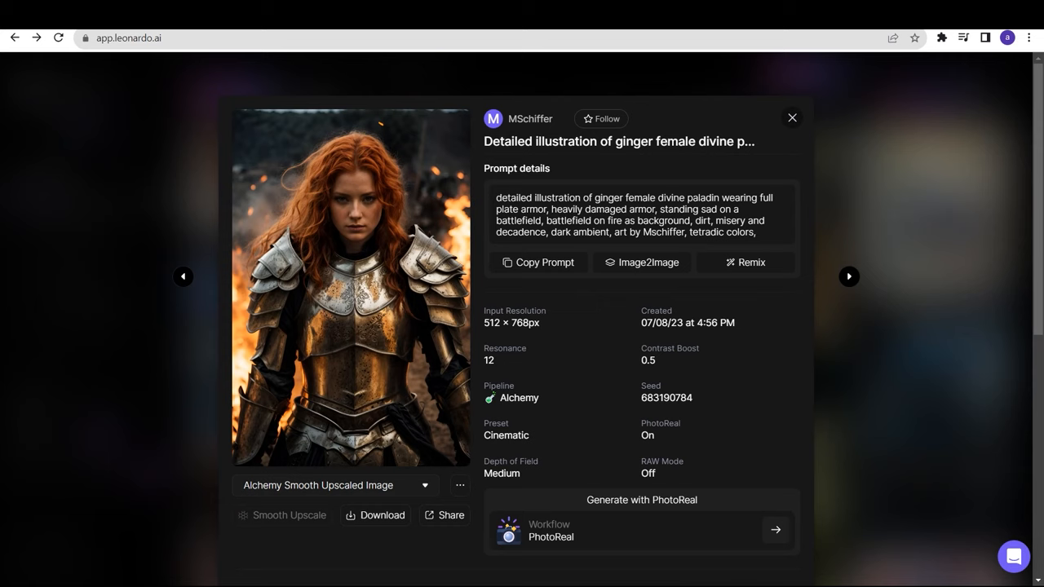
scroll("down", 3)
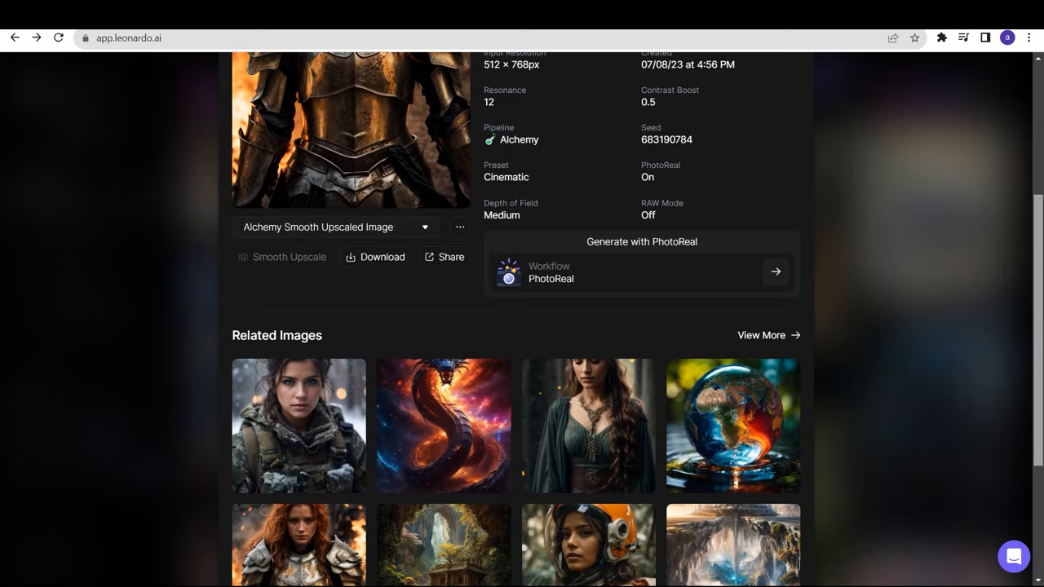
left_click(52, 199)
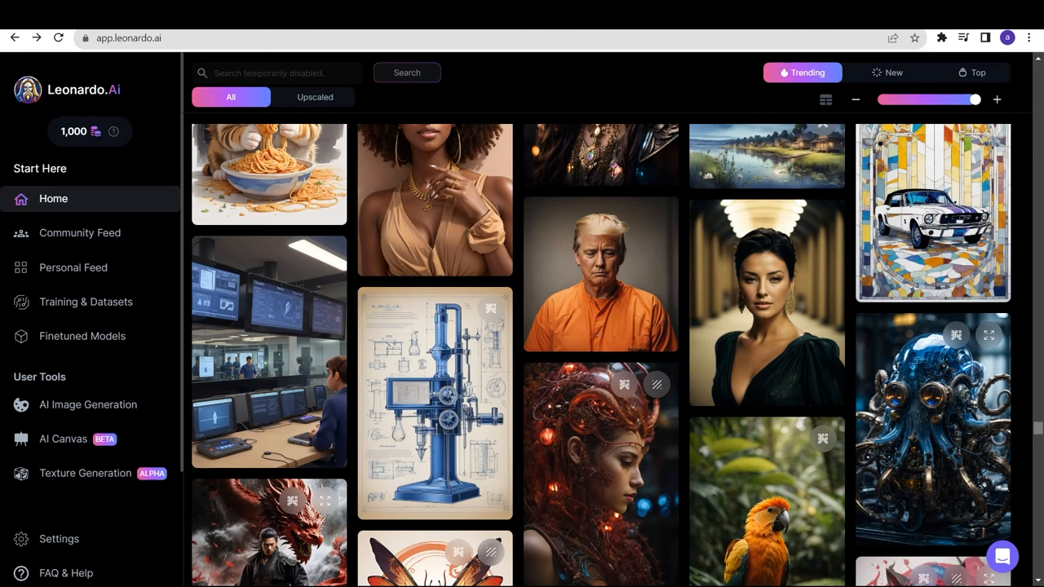
left_click(933, 428)
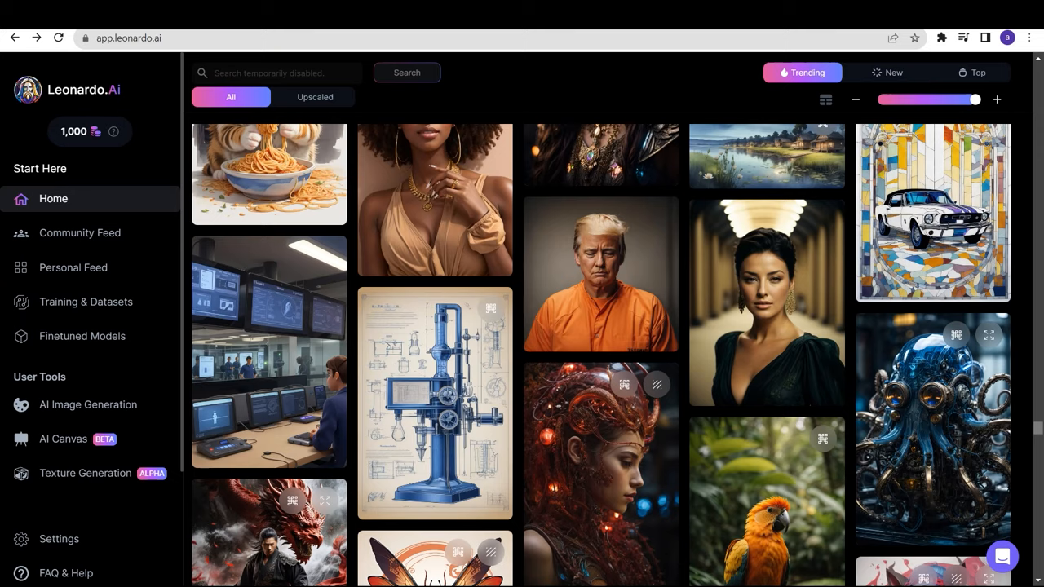